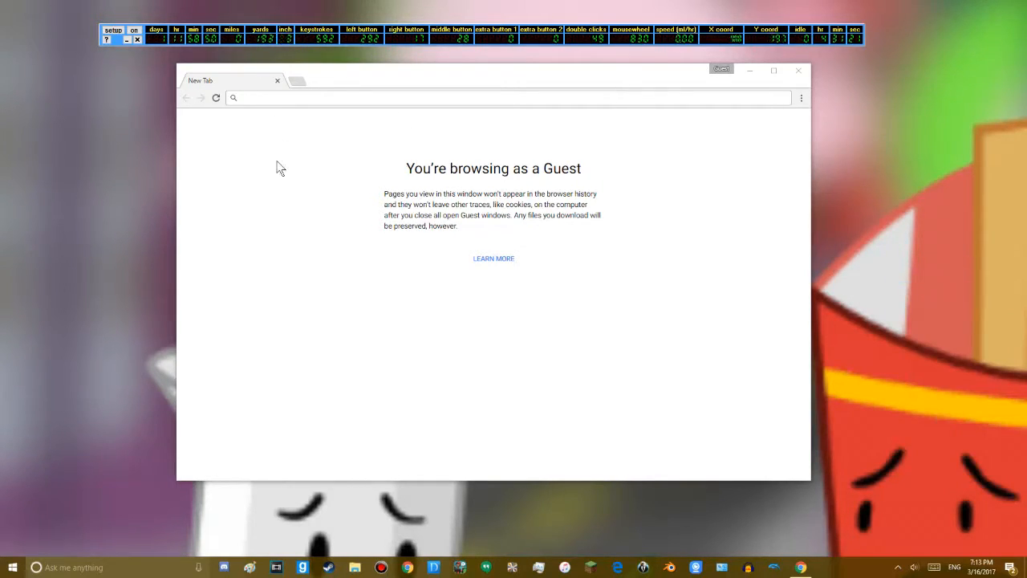
mouse_move(433, 211)
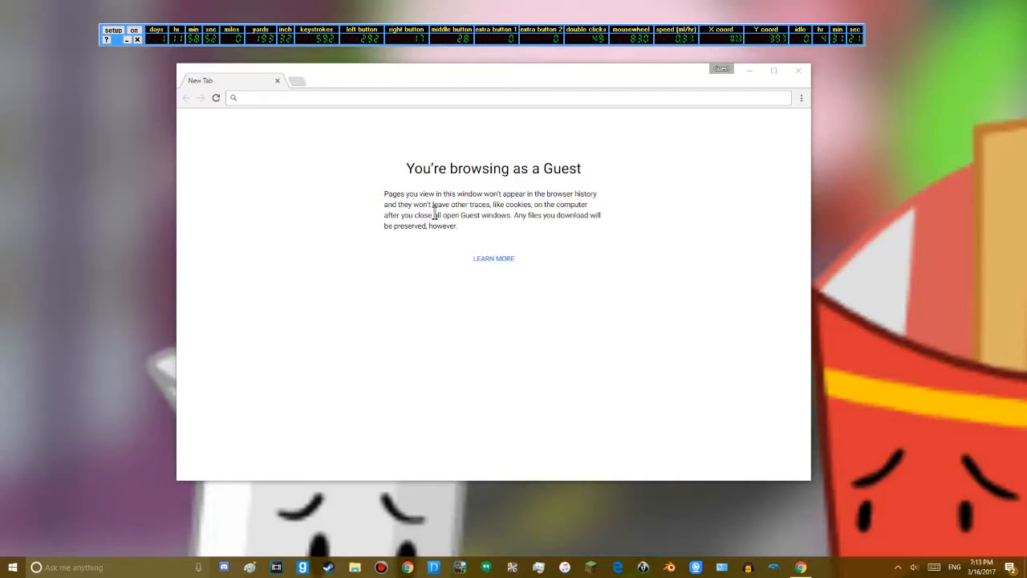
mouse_move(350, 89)
type("https://www.youtube.com/c/gamerguyvideos100")
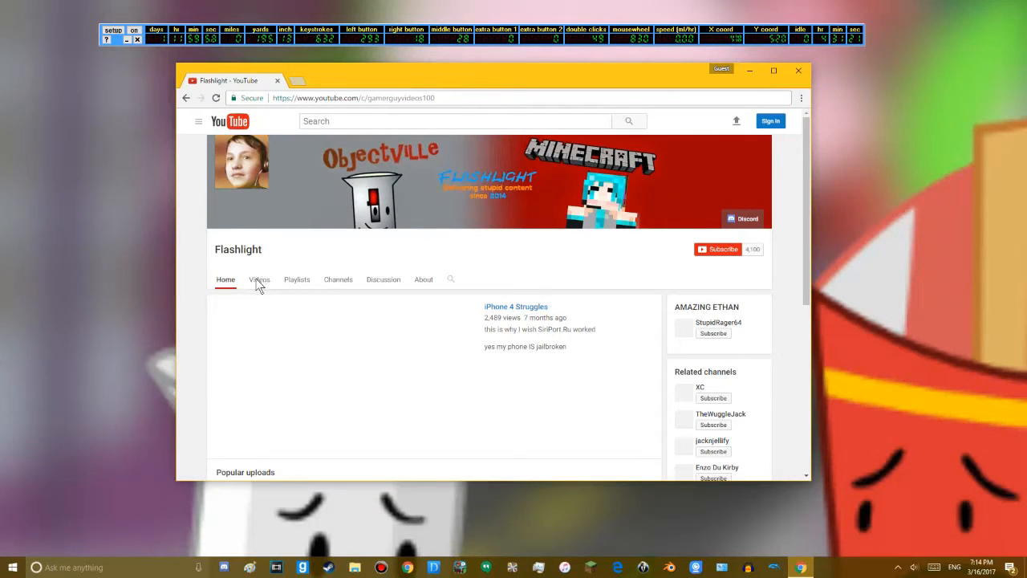
Step: Show the Flashlight channel's Videos list, open its latest video in a new tab and scroll to the comments
left_click(258, 280)
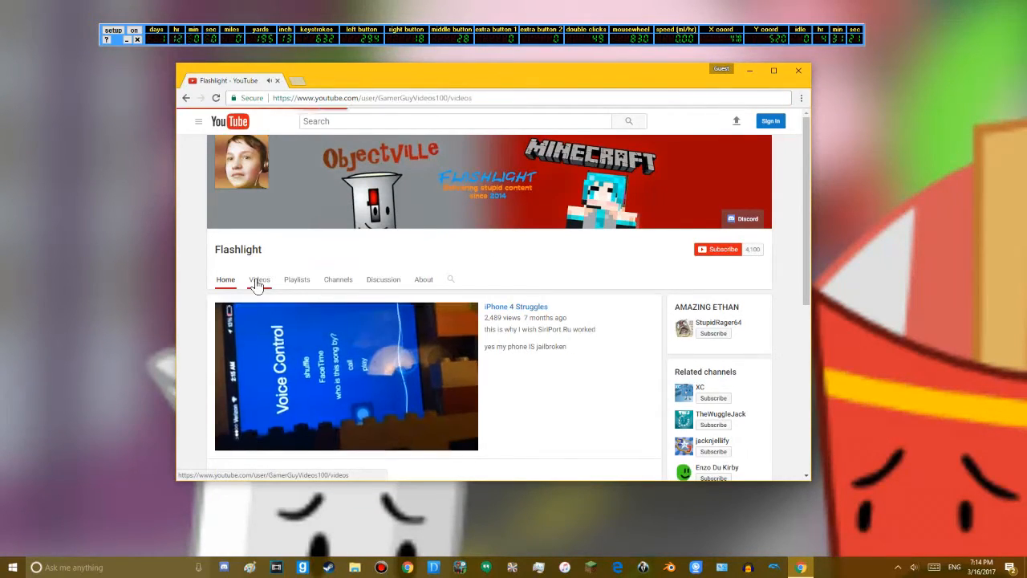
left_click(345, 375)
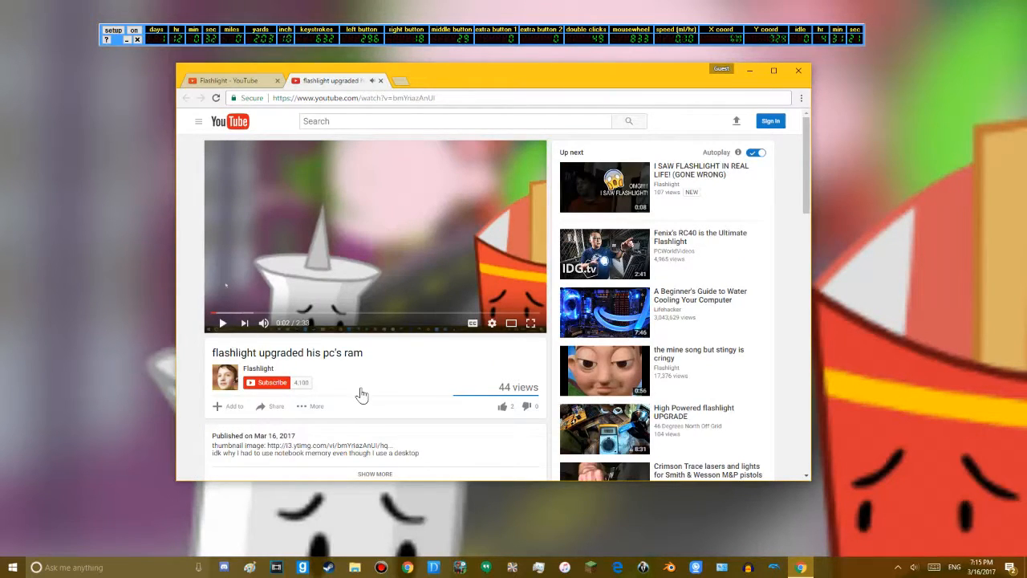
scroll("down", 3)
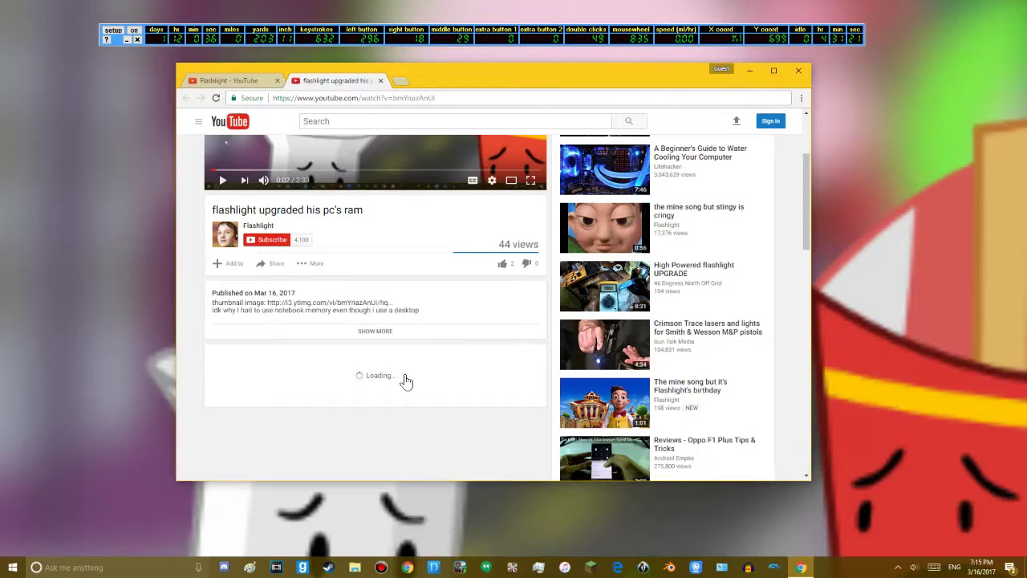
scroll("down", 3)
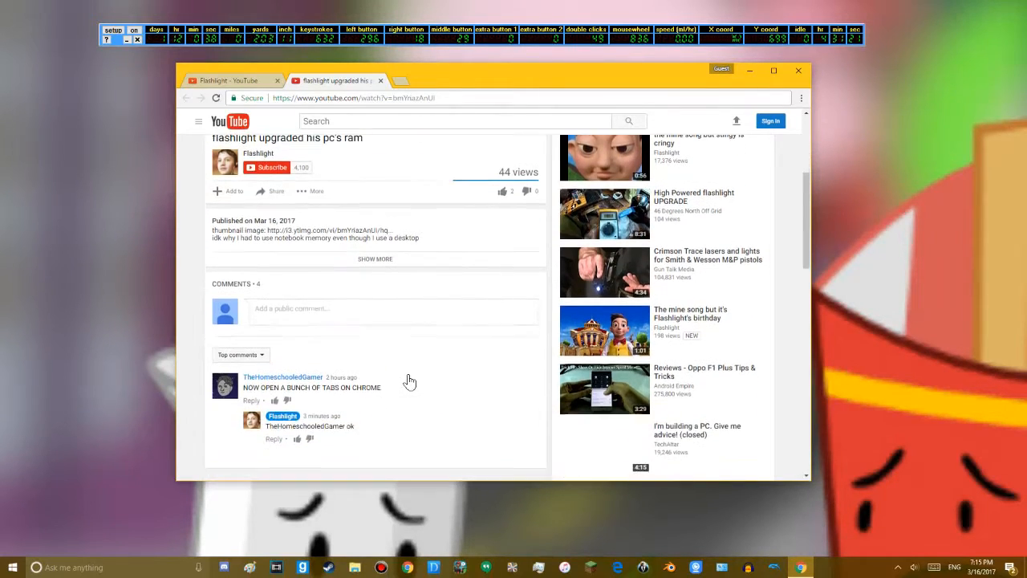
scroll("down", 3)
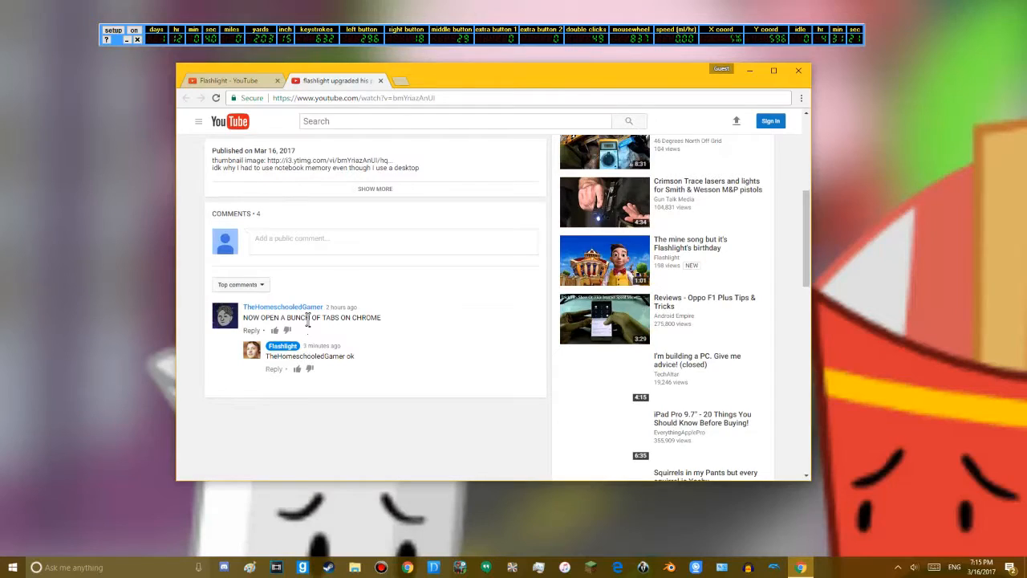
mouse_move(400, 361)
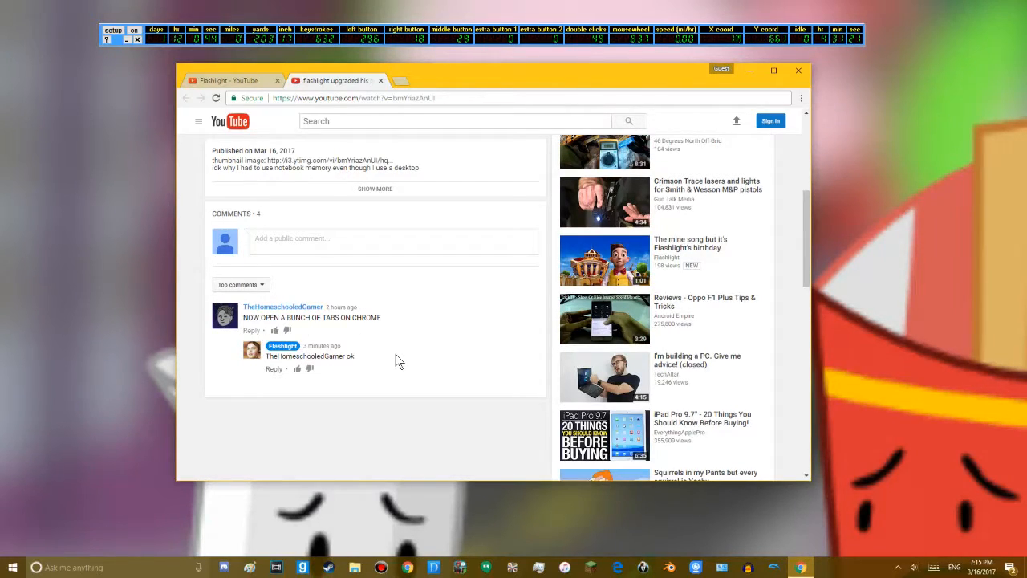
mouse_move(395, 292)
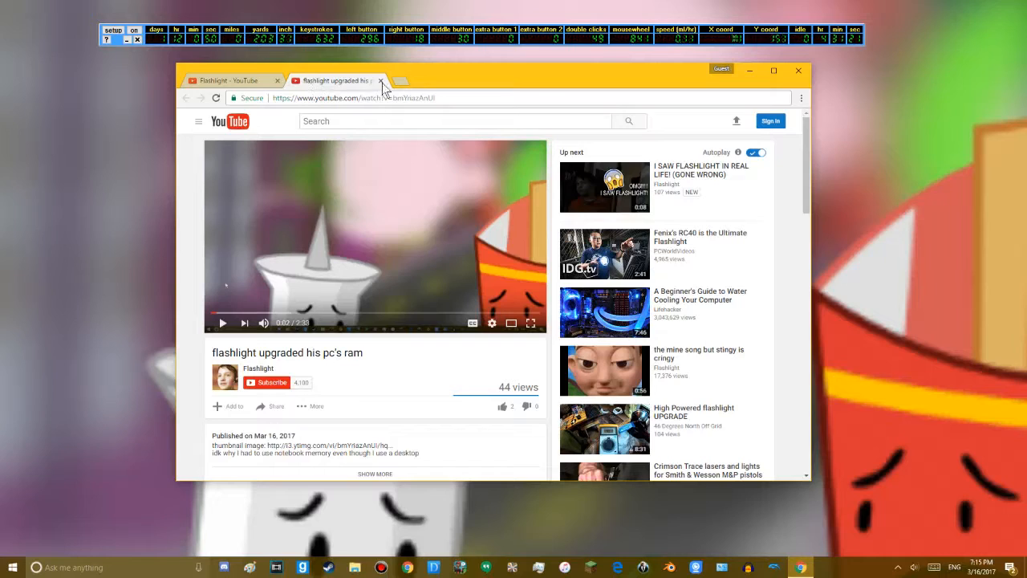
mouse_move(251, 95)
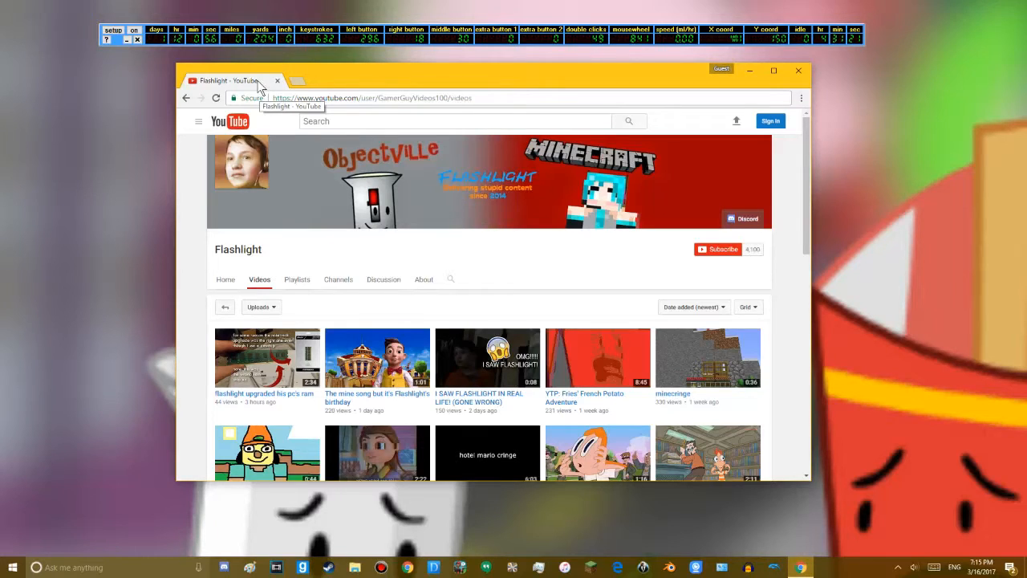
Step: Return to the channel's Videos tab to begin opening videos in new tabs
left_click(369, 98)
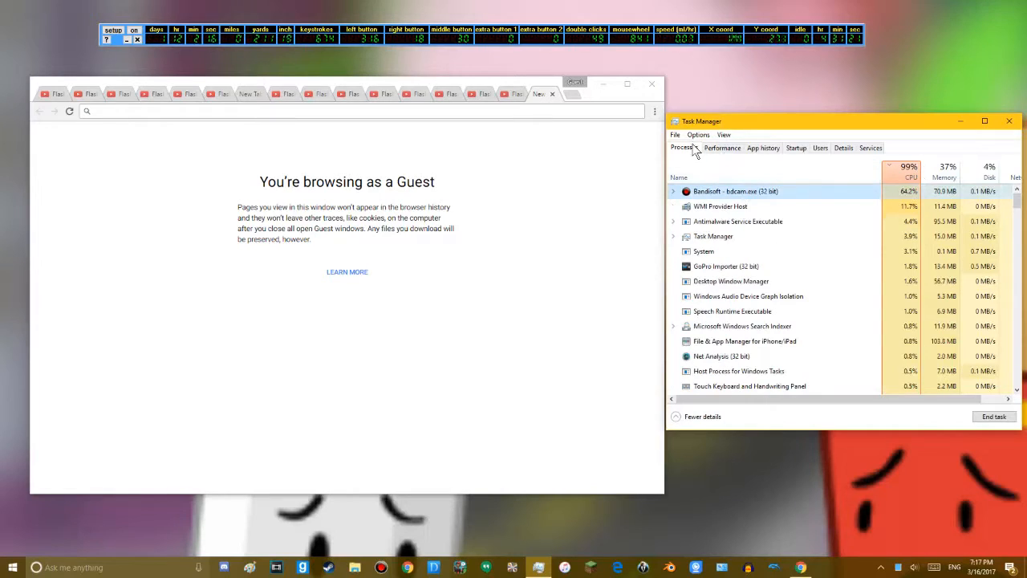
Step: Check the Memory graph, then sort Processes by memory and select the largest Google Chrome process
left_click(721, 148)
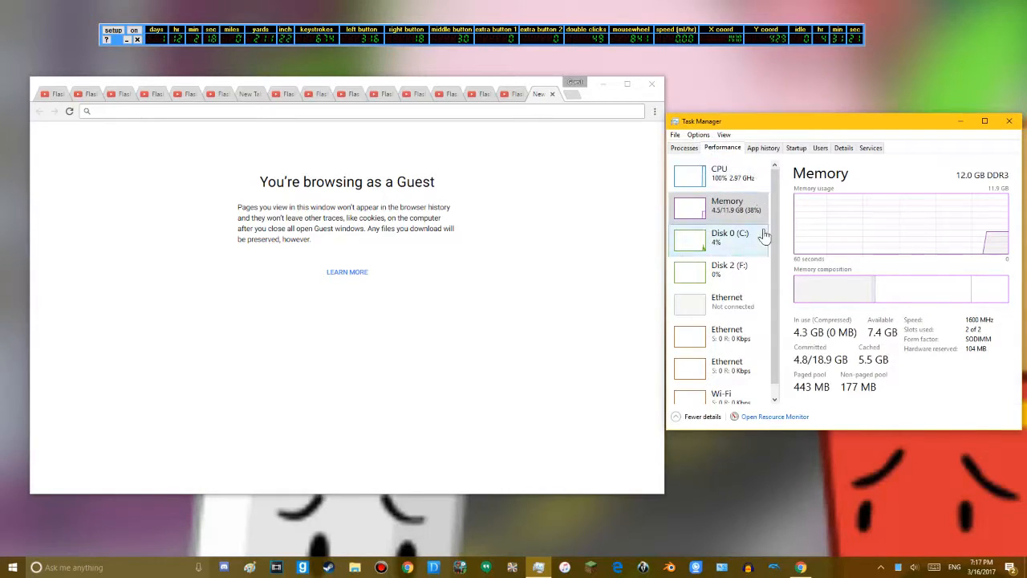
mouse_move(998, 231)
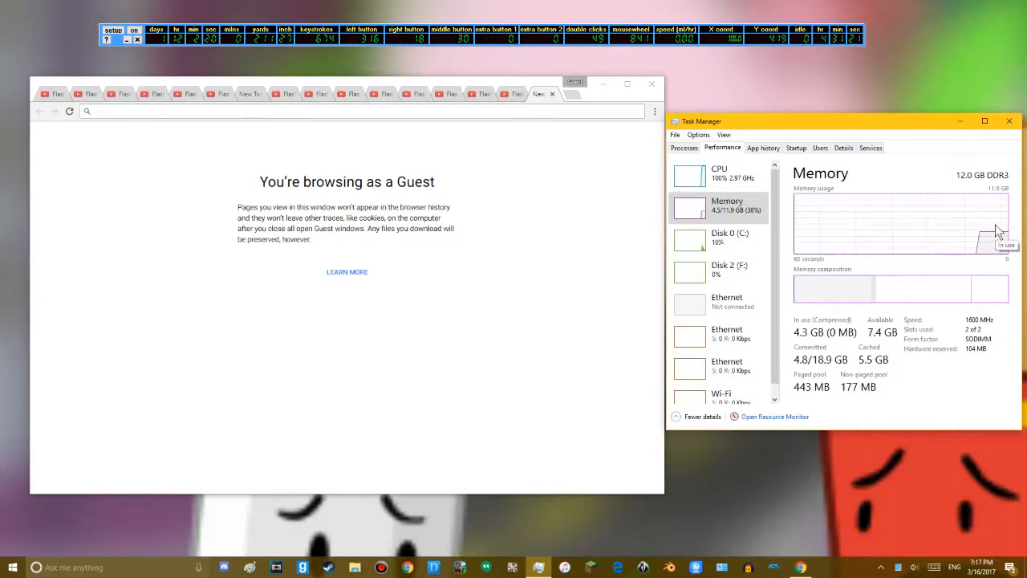
mouse_move(998, 250)
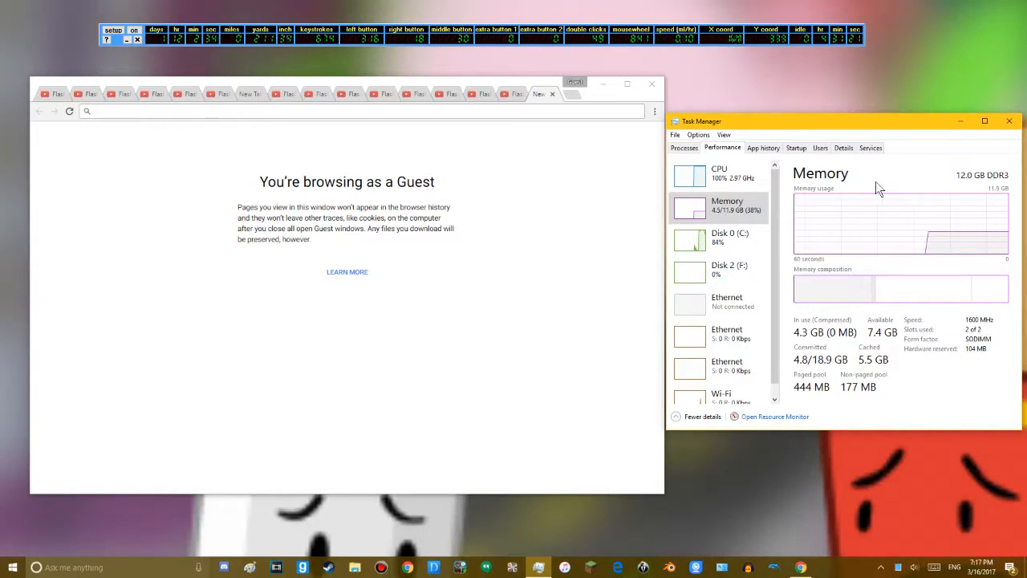
left_click(683, 147)
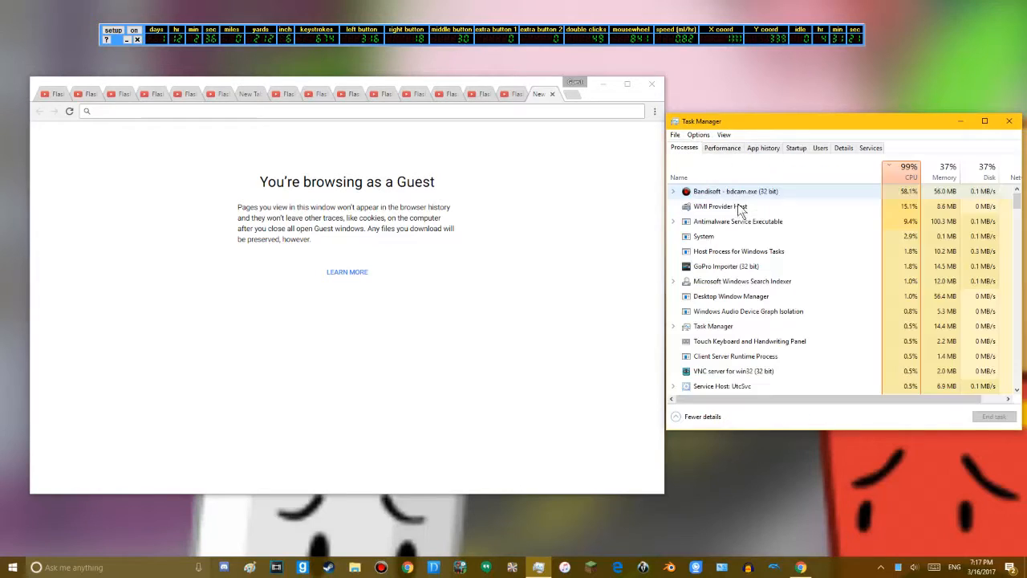
left_click(944, 171)
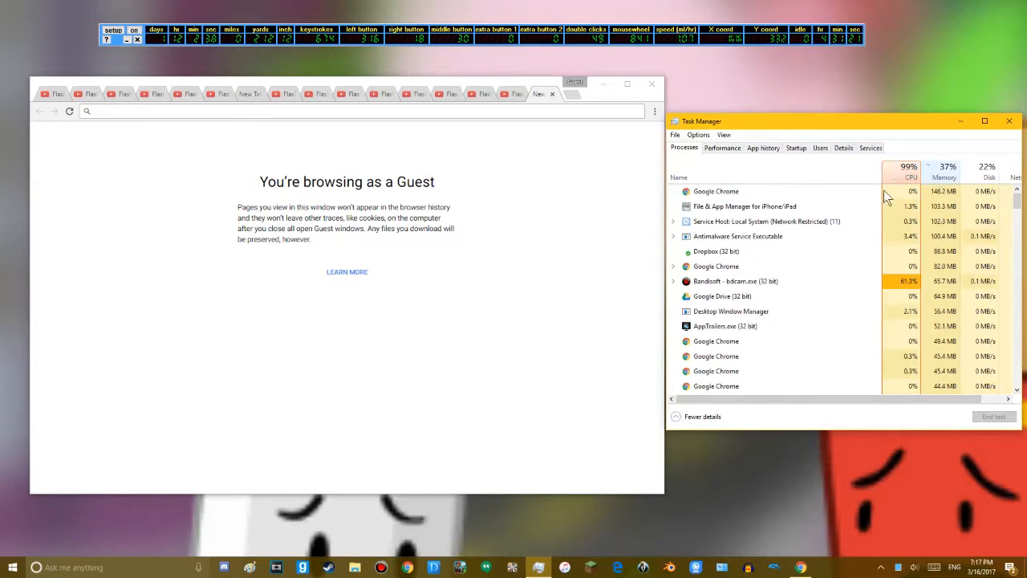
left_click(715, 191)
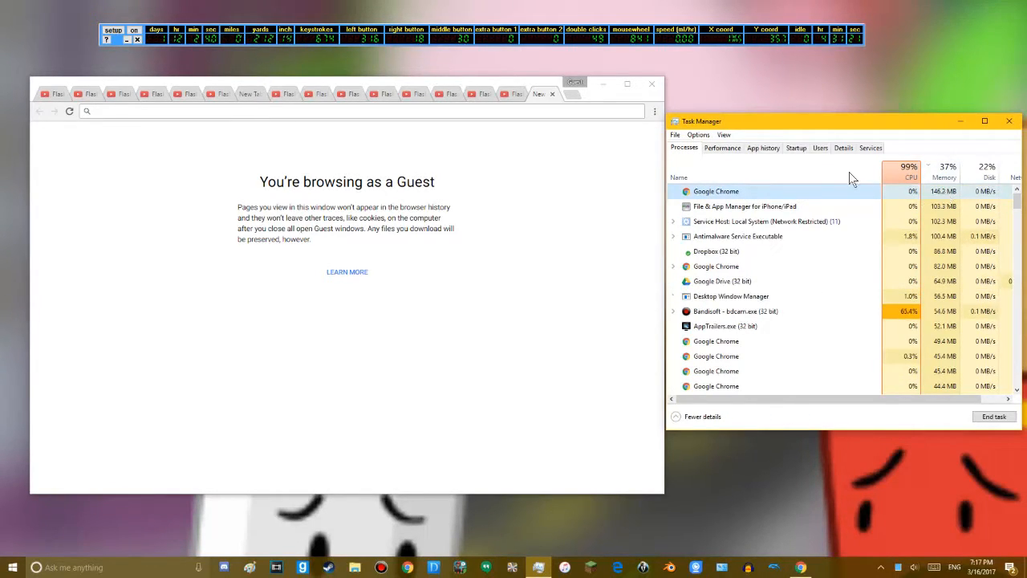
Step: View the Performance memory and CPU graphs showing CPU at 100% and 4.4 of 11.9 GB memory
left_click(722, 148)
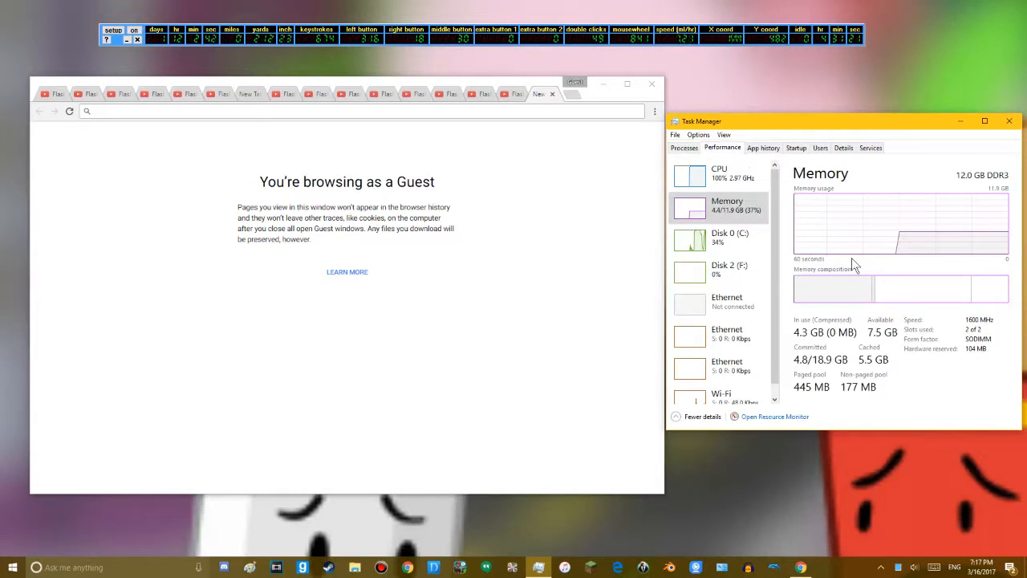
left_click(719, 173)
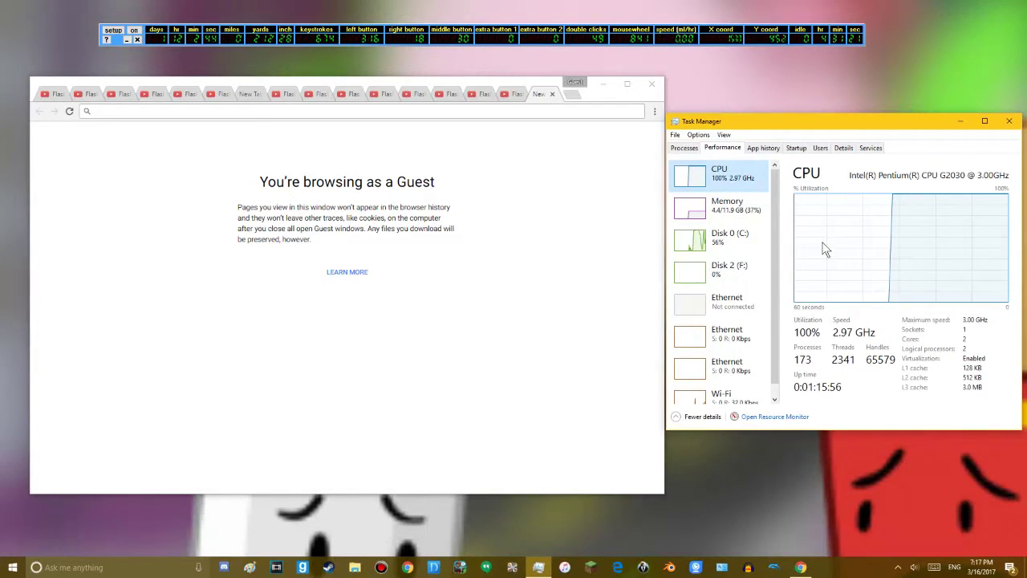
mouse_move(826, 247)
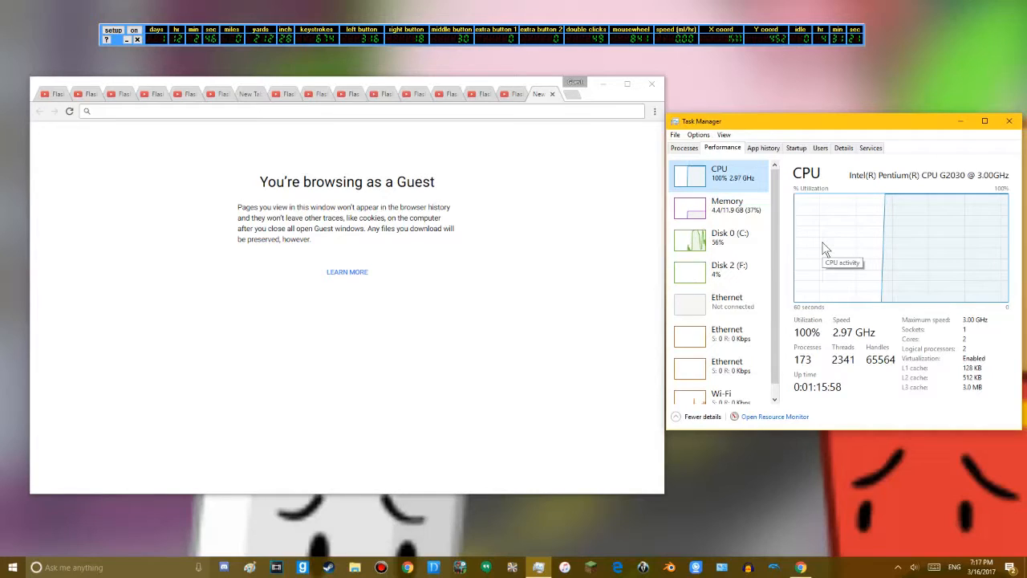
left_click(84, 93)
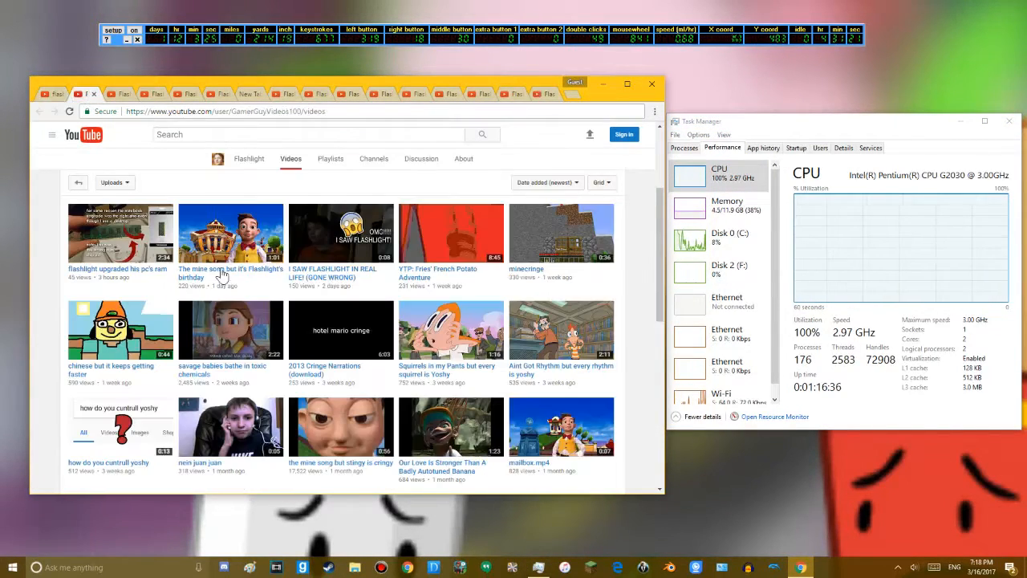
Step: Open more Flashlight channel videos in new tabs while memory climbs toward 4.7 GB
left_click(340, 232)
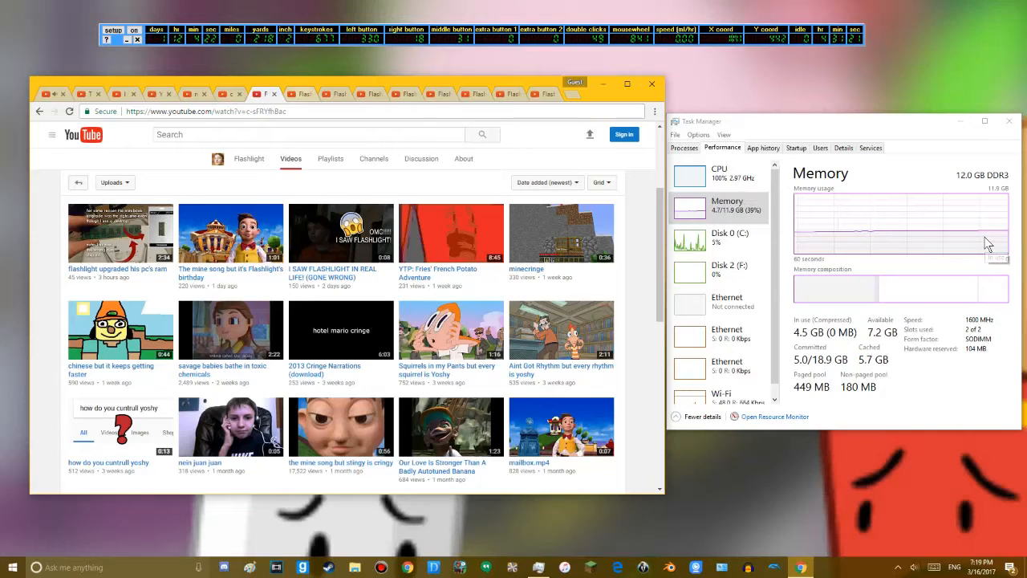
left_click(231, 330)
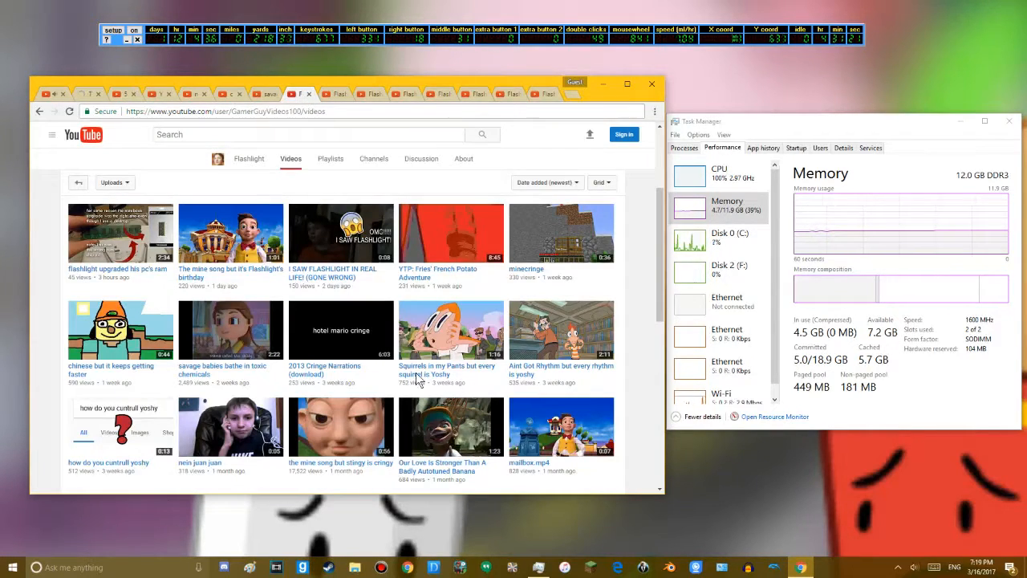
left_click(324, 369)
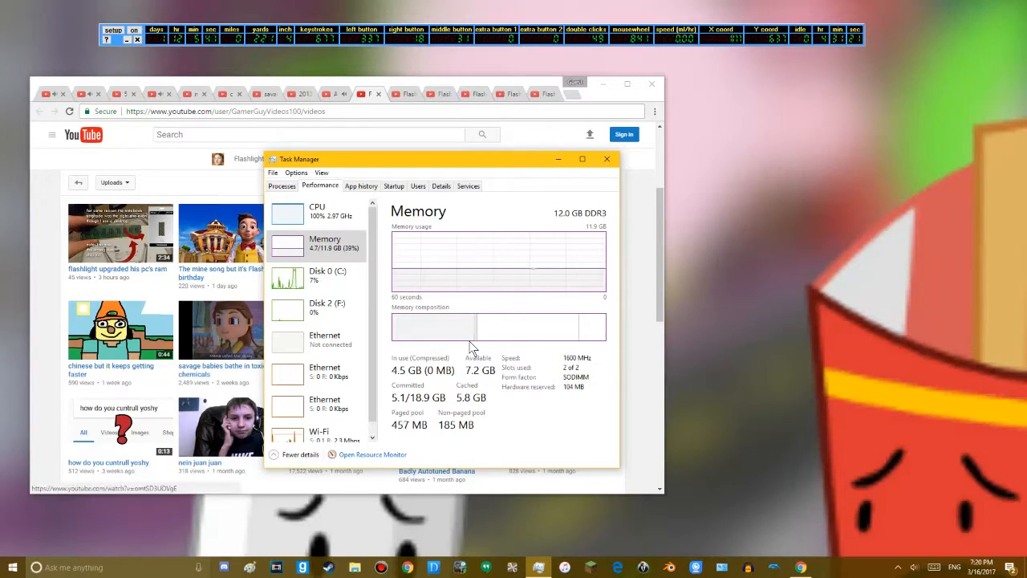
mouse_move(350, 280)
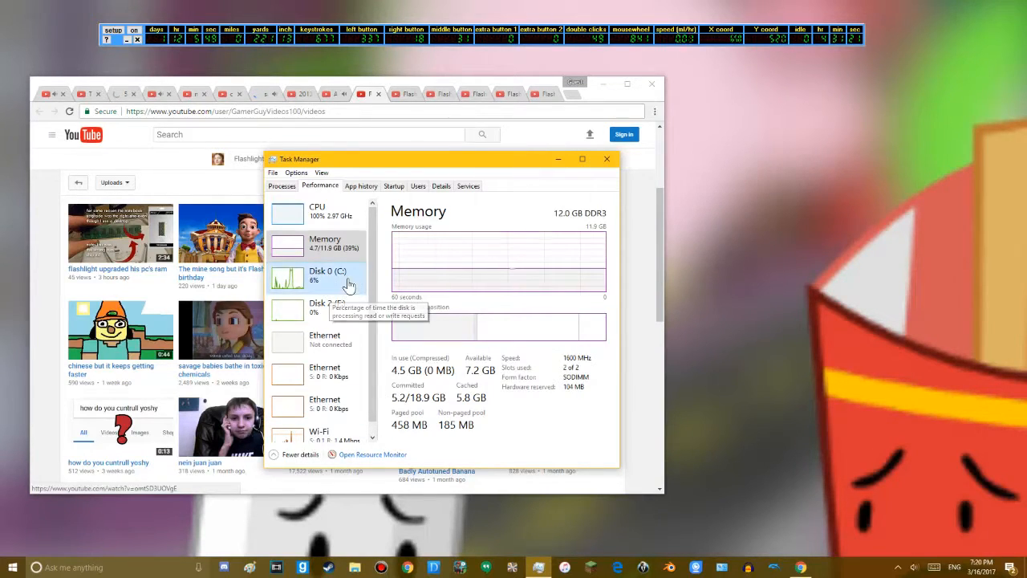
Step: View the Disk 0 (C:), Wi-Fi and Disk 2 (F:) performance graphs in Task Manager
left_click(324, 297)
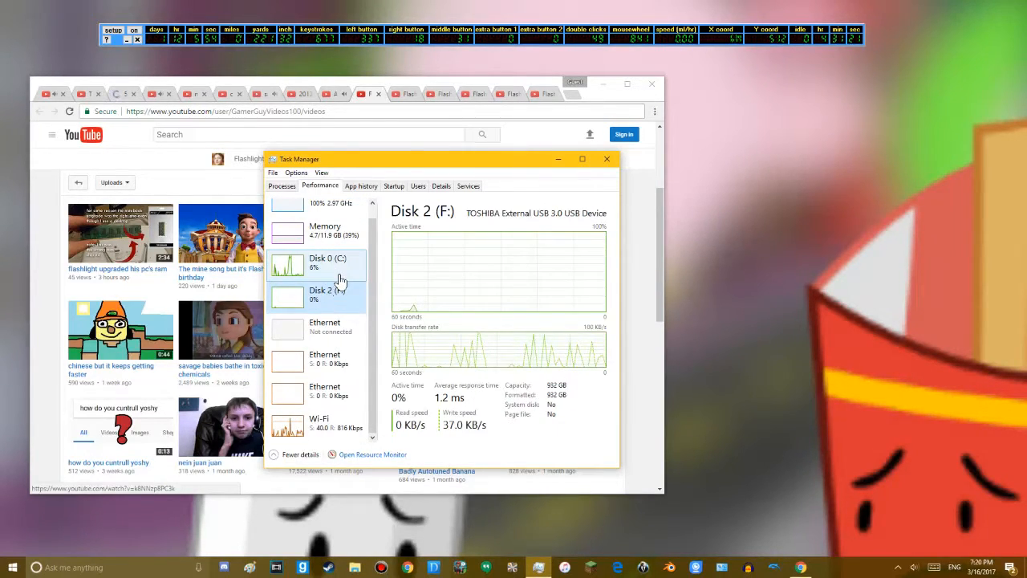
left_click(318, 420)
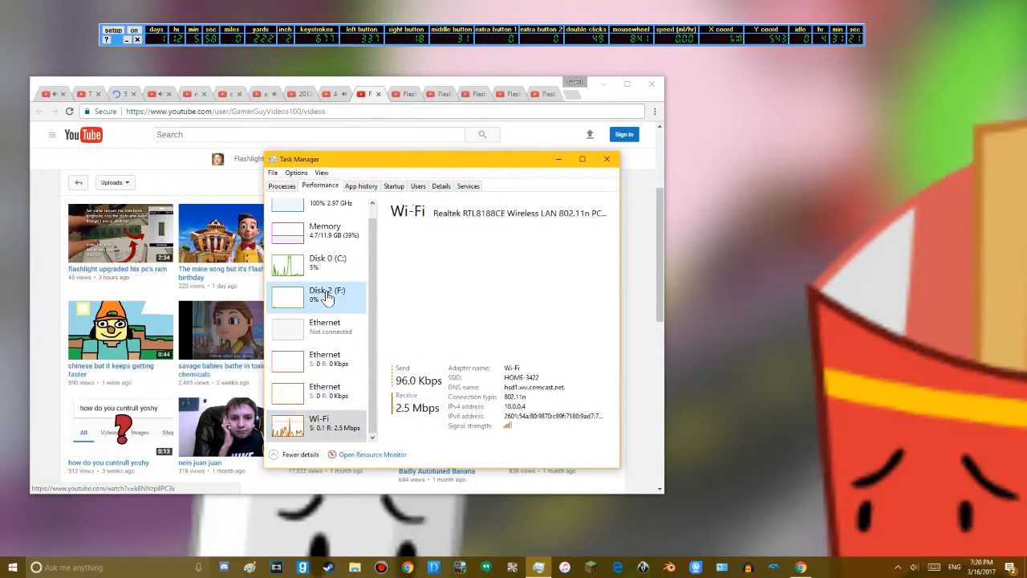
left_click(328, 263)
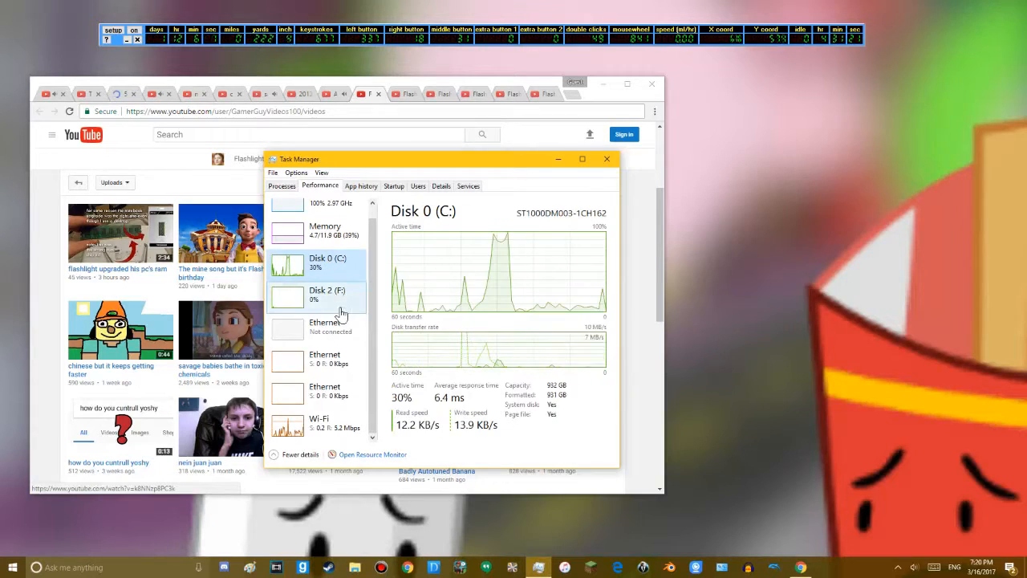
left_click(327, 294)
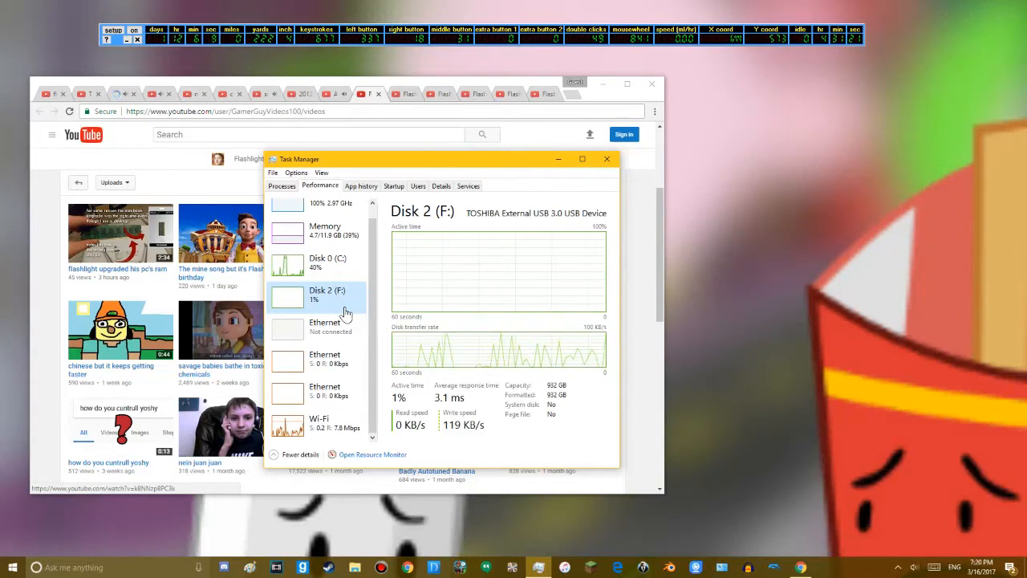
left_click(324, 393)
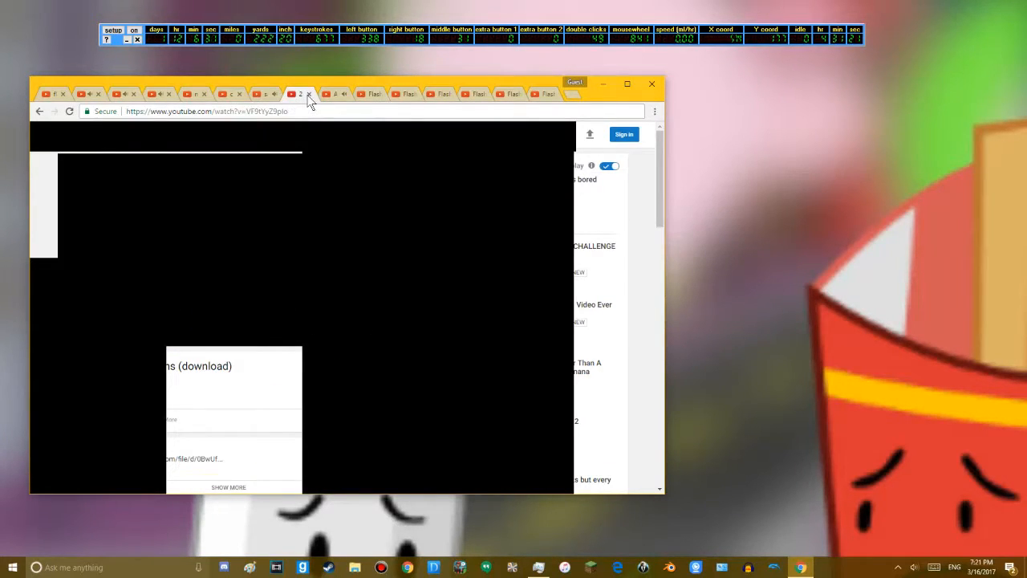
Step: Switch through the open video tabs, landing back on the channel's Videos page
left_click(308, 93)
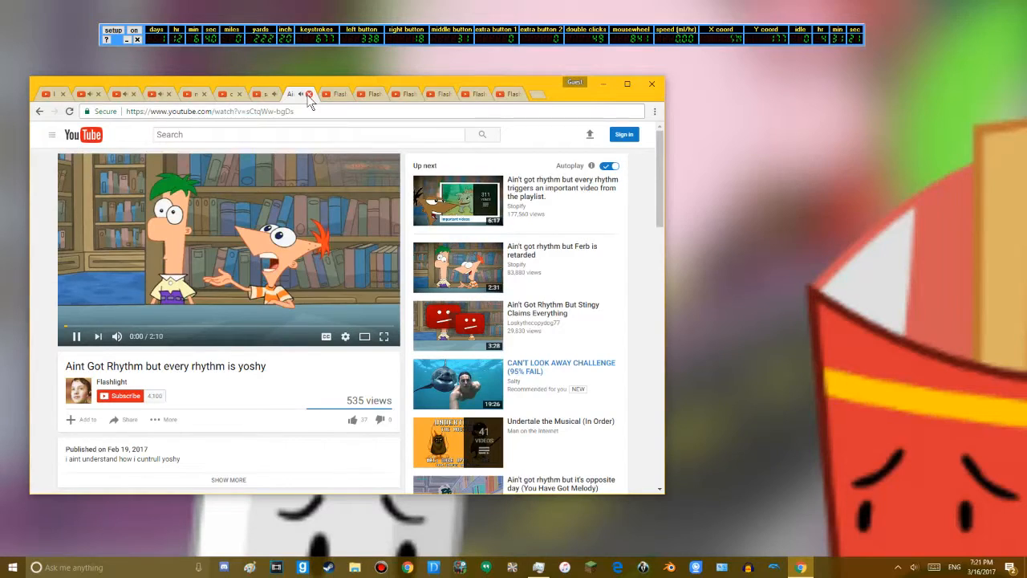
left_click(308, 93)
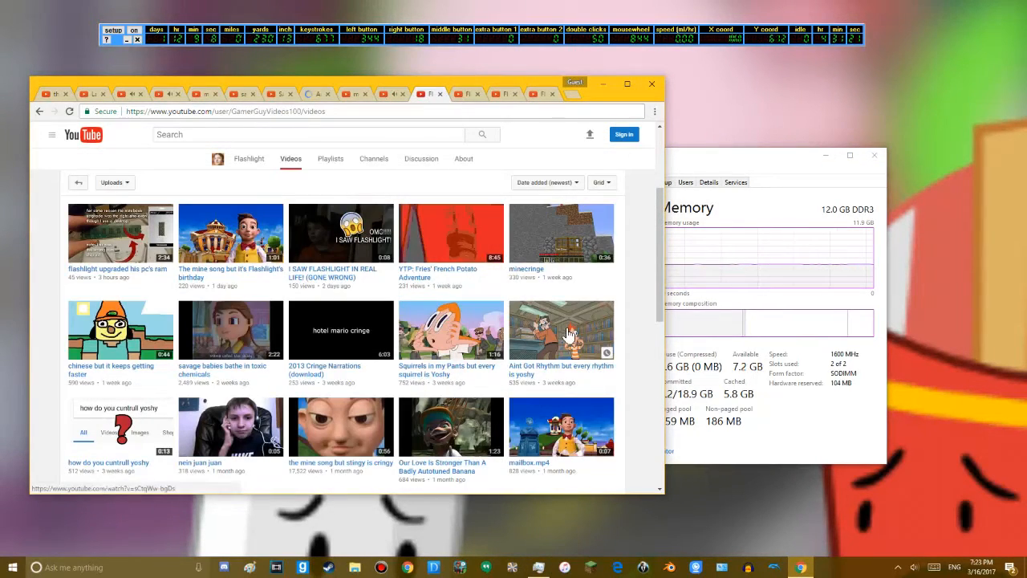
scroll("down", 3)
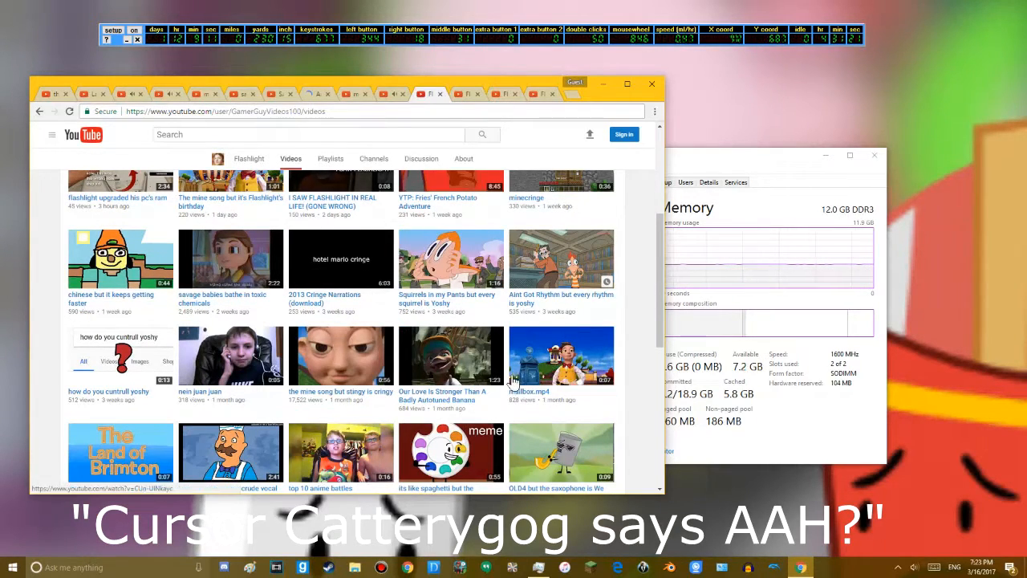
scroll("down", 3)
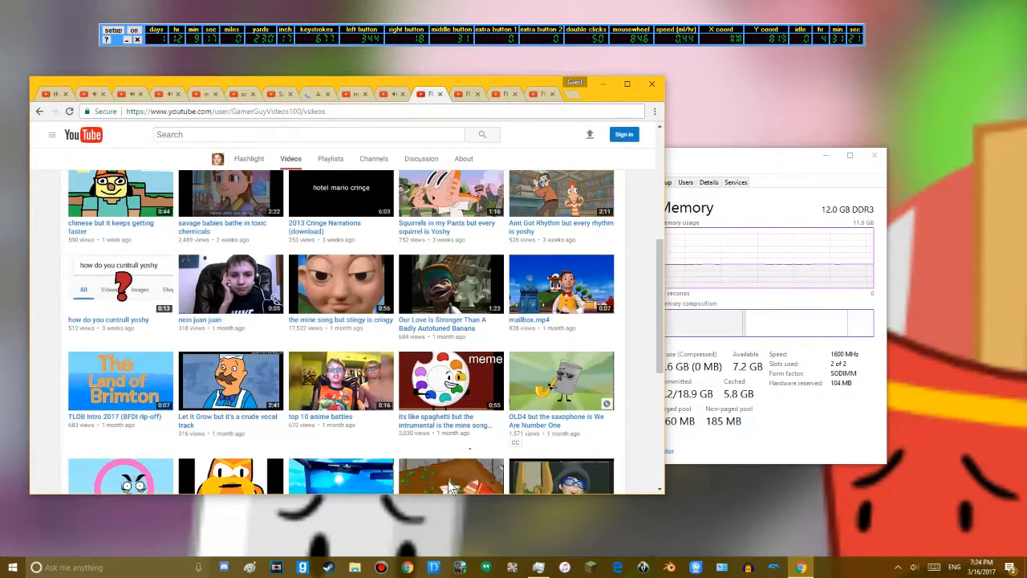
mouse_move(409, 379)
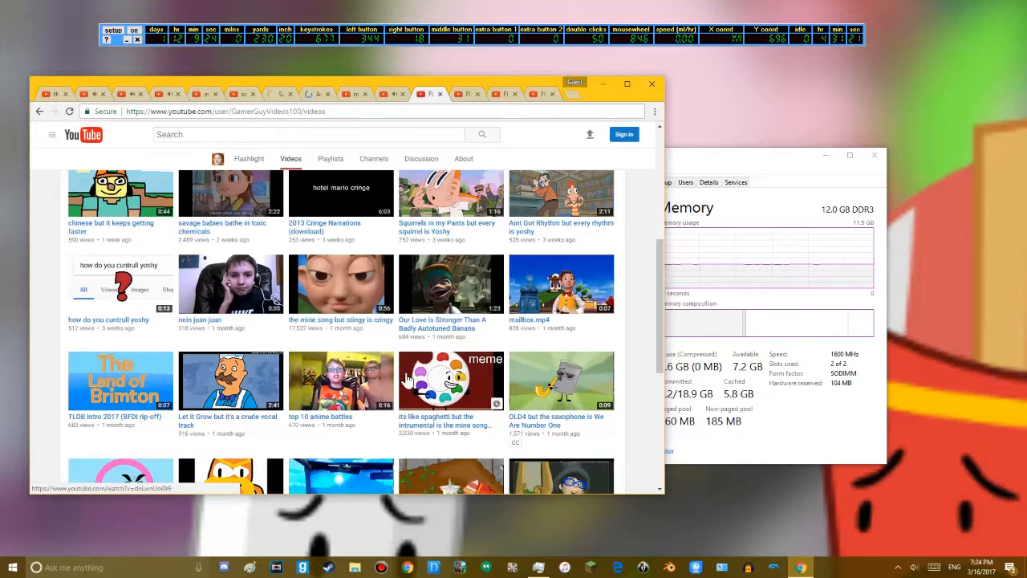
mouse_move(414, 343)
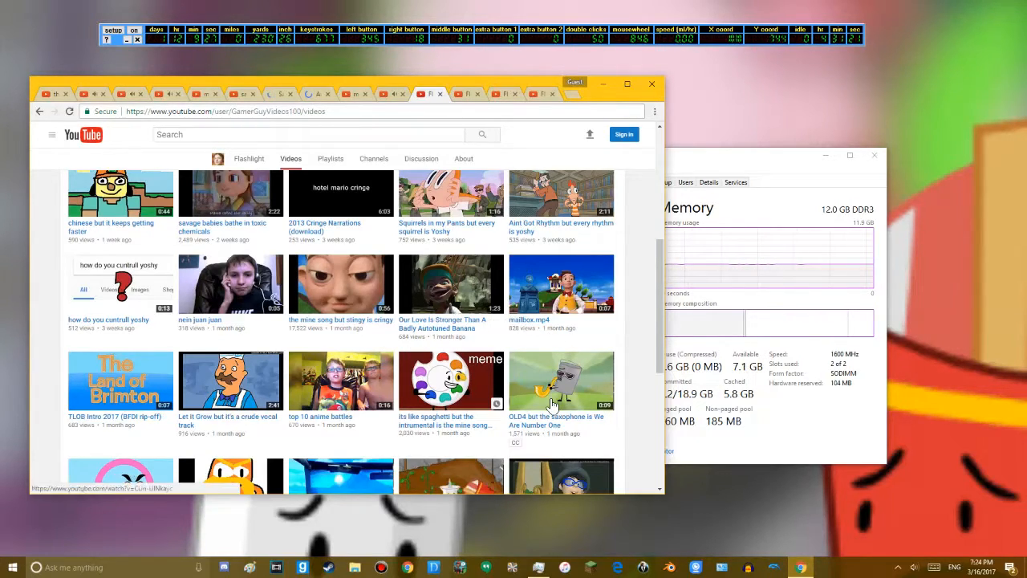
left_click(562, 378)
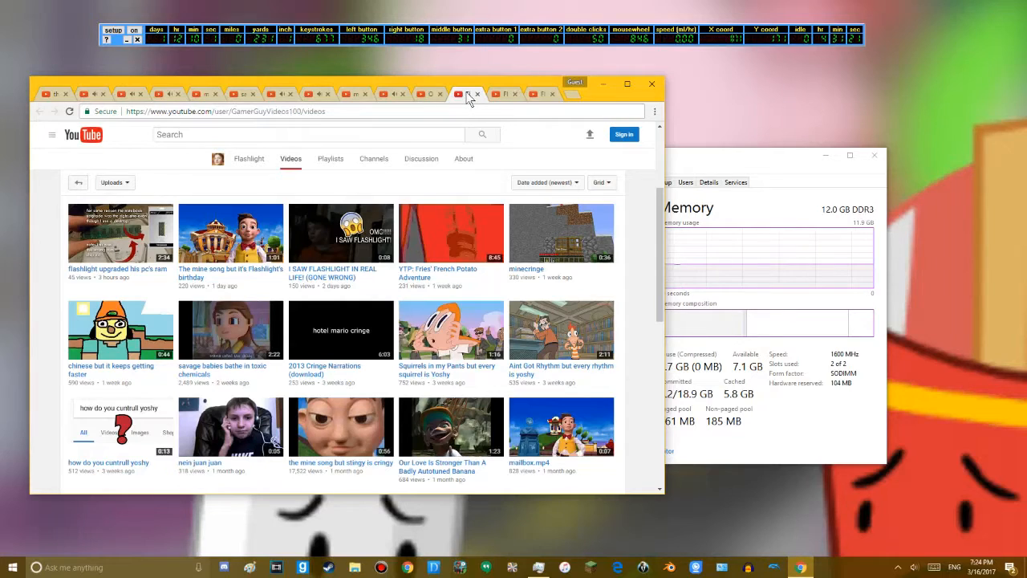
scroll("down", 3)
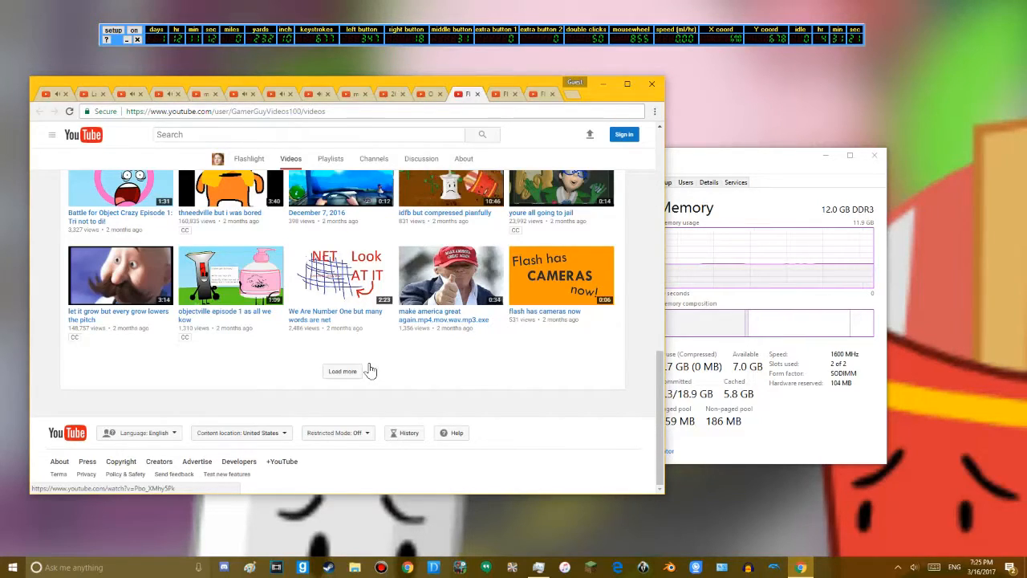
Step: Load more of the channel's older uploads and open the 'grand theft brownies' video
left_click(341, 371)
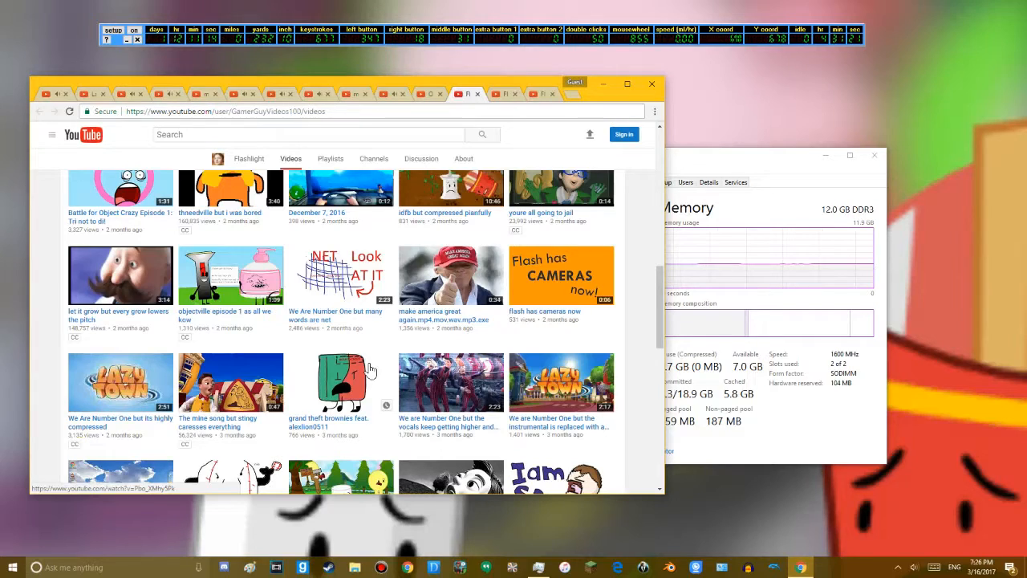
mouse_move(372, 346)
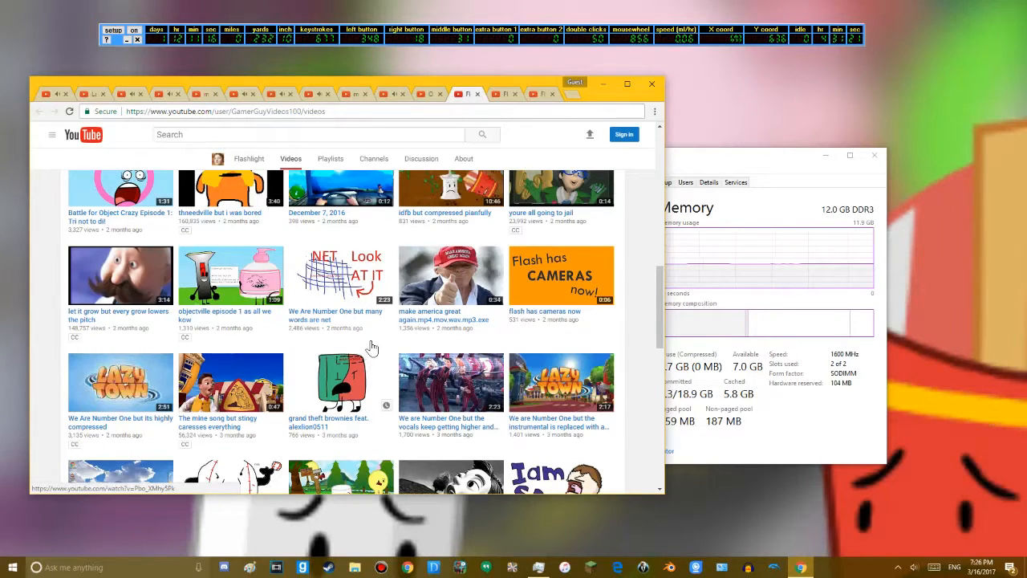
scroll("down", 3)
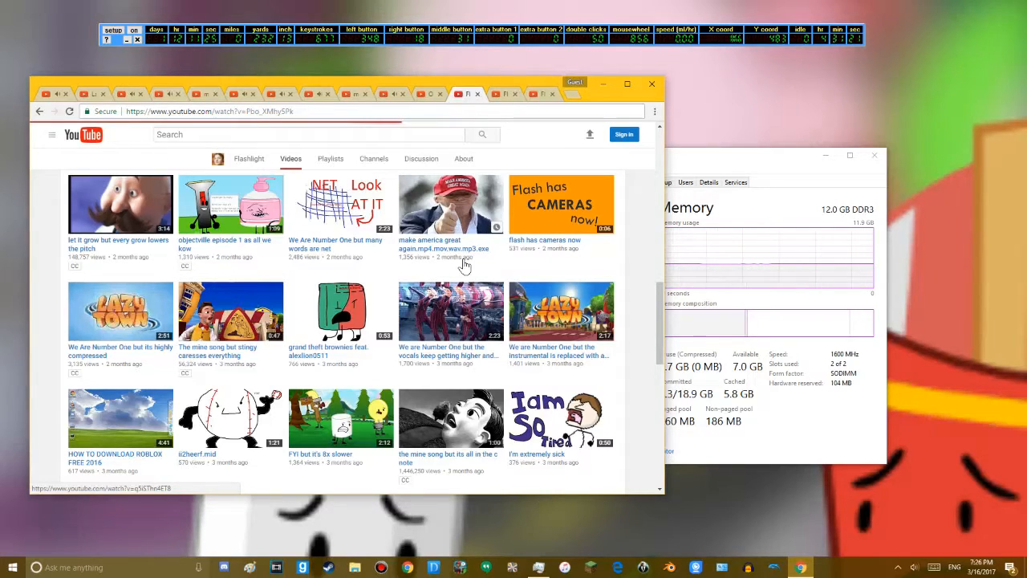
left_click(340, 311)
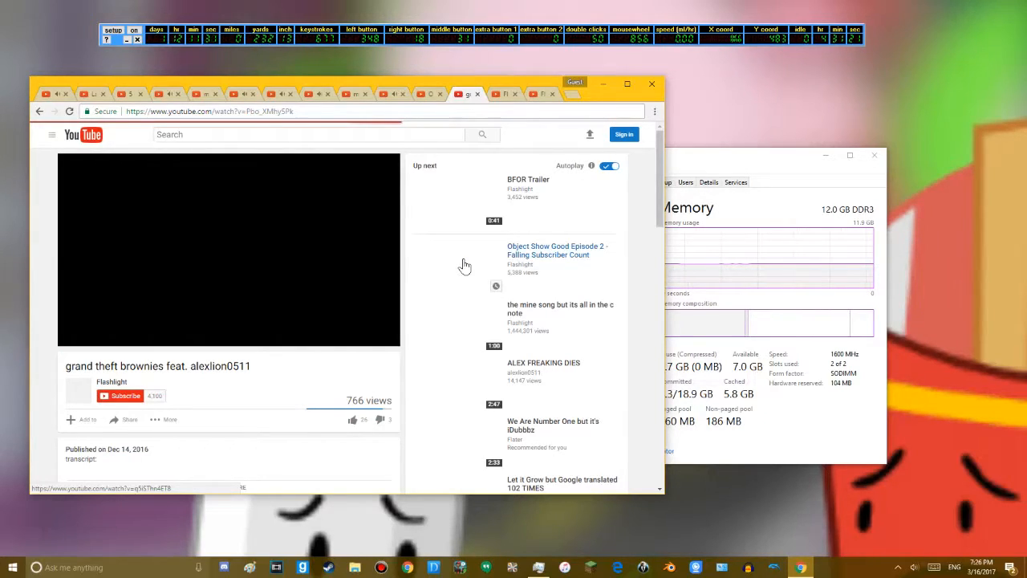
left_click(228, 250)
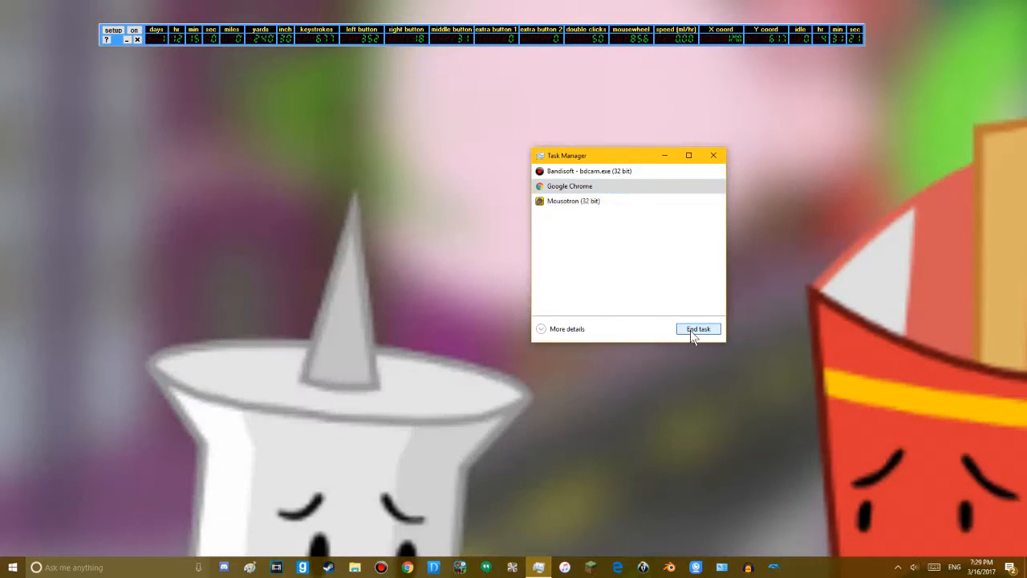
Step: End the Google Chrome task and expand Task Manager to the full detailed process list
left_click(696, 327)
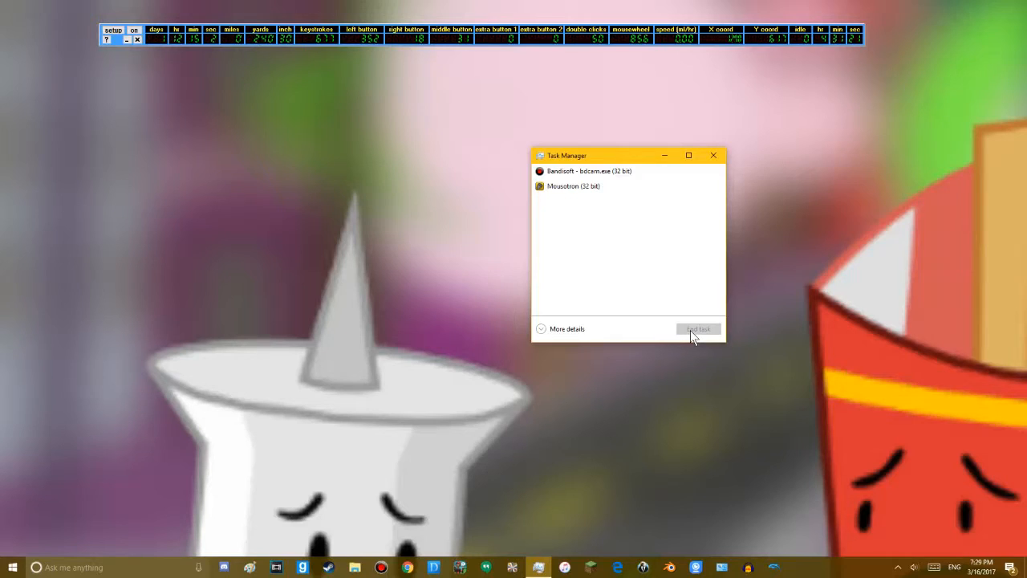
mouse_move(576, 332)
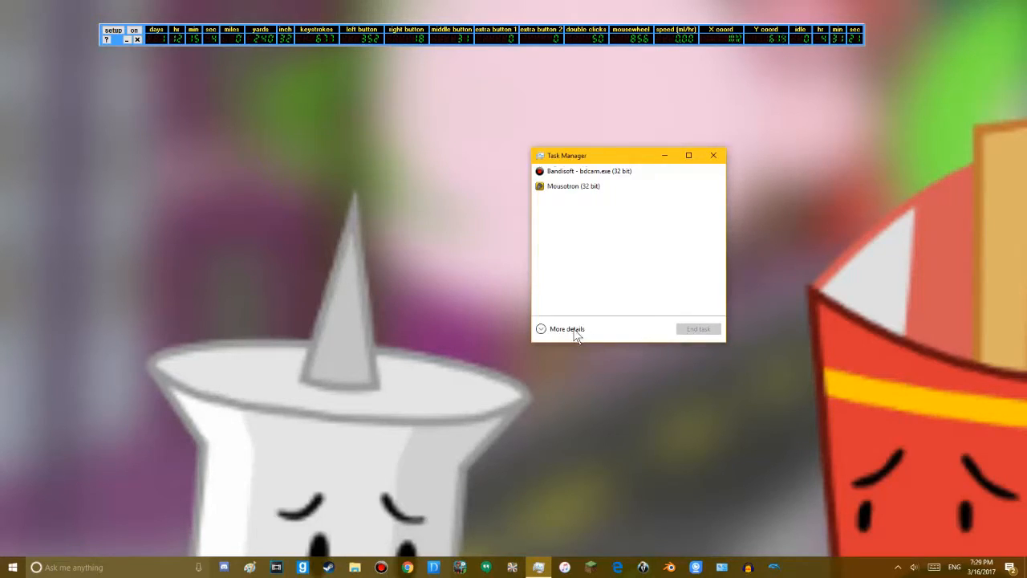
left_click(567, 327)
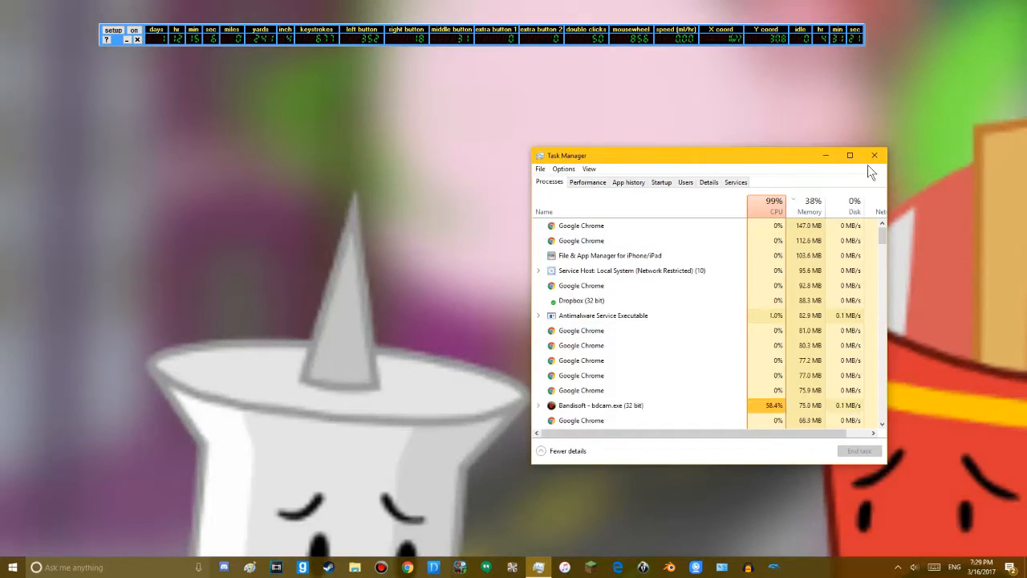